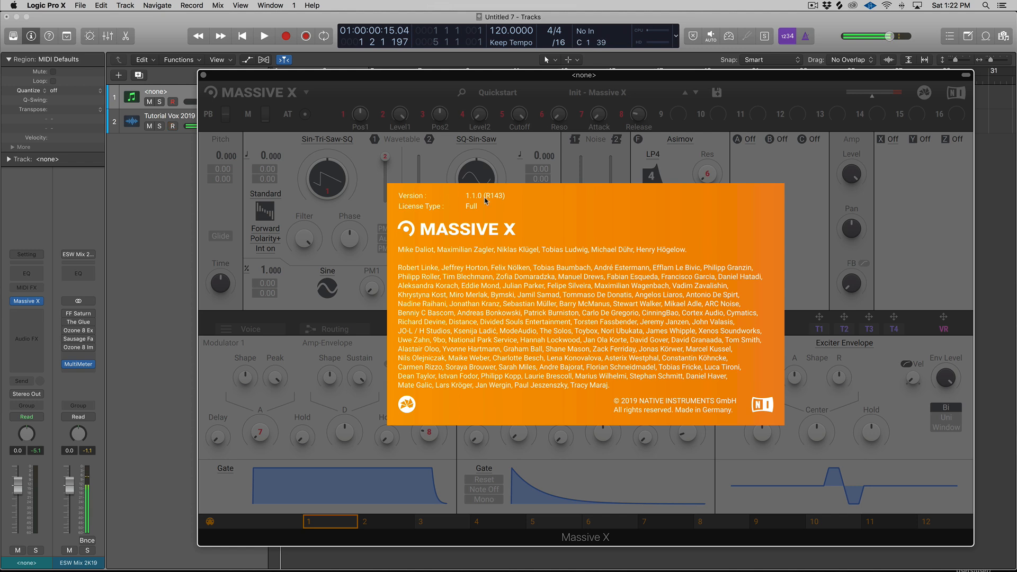
mouse_move(499, 200)
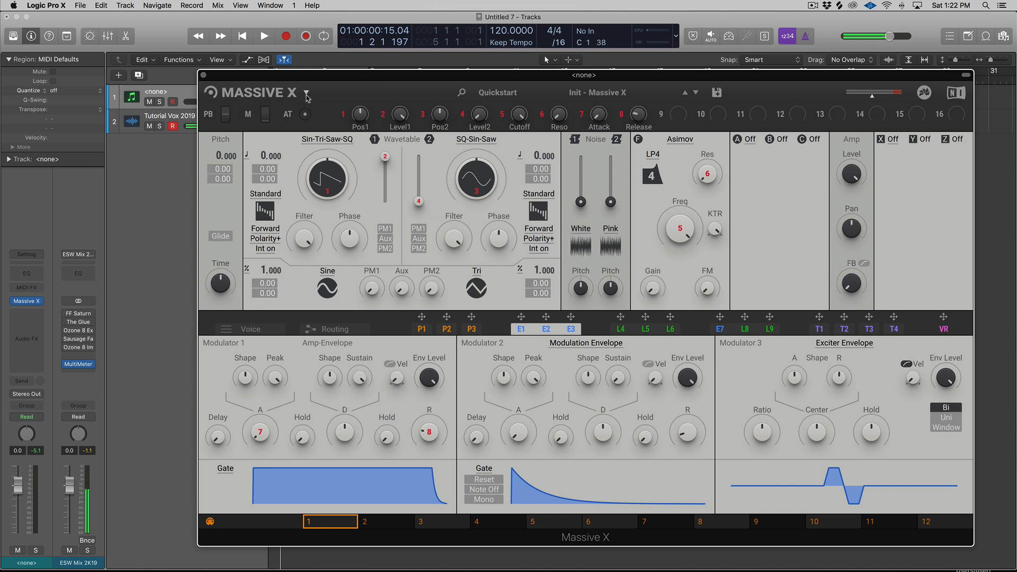
- Switch the interface to the Dark theme, then to the Light theme from the header menu
left_click(306, 92)
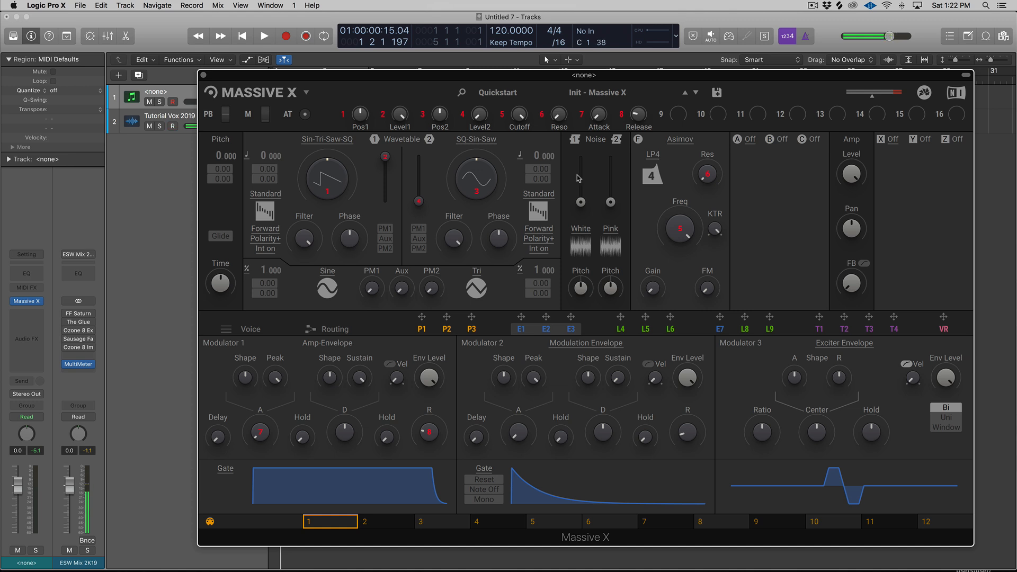
left_click(305, 92)
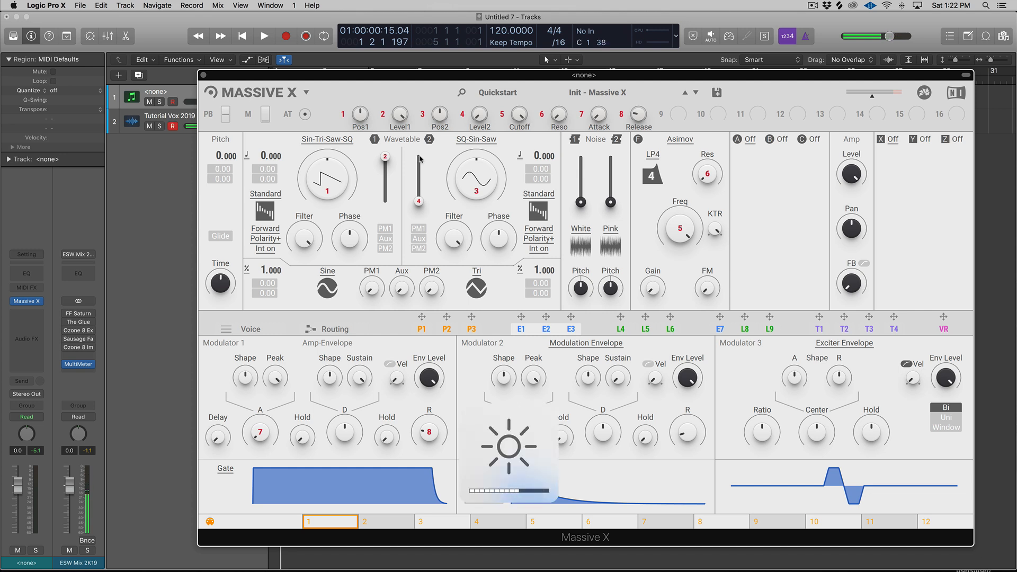
left_click(305, 92)
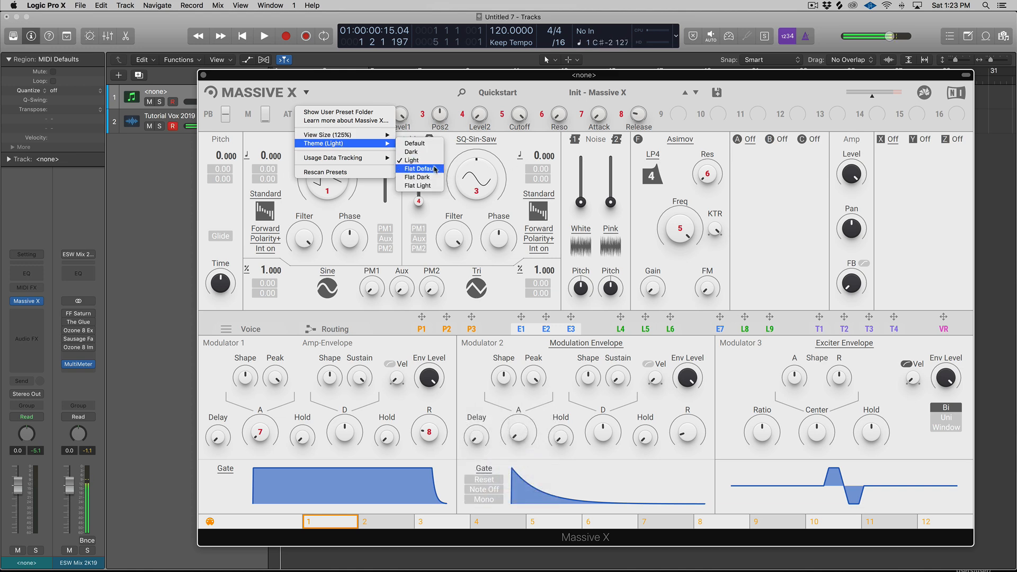
- Try the flat themes in turn: Flat Default, Flat Light, and another flat variant
left_click(418, 169)
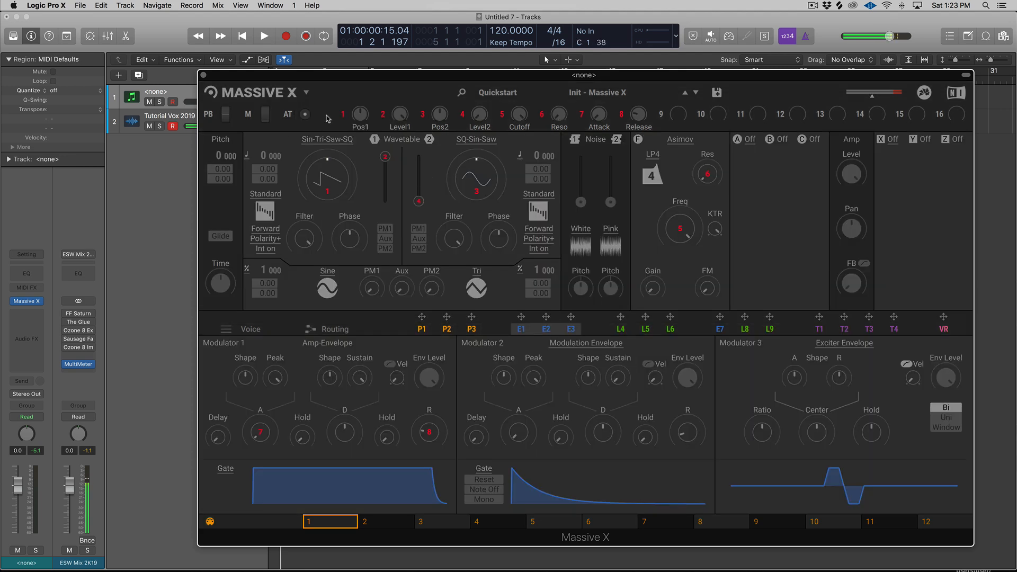
left_click(305, 92)
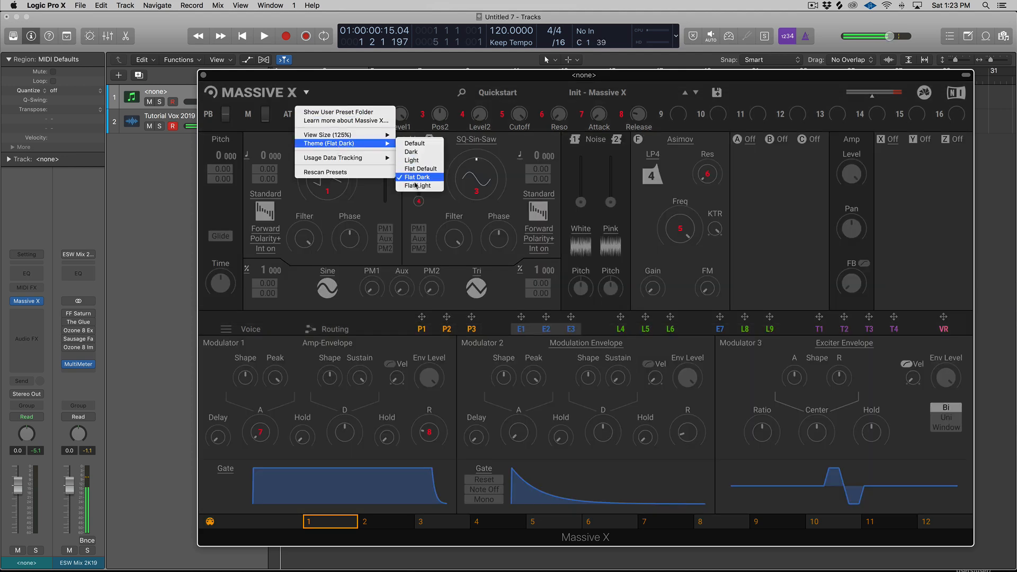
left_click(418, 185)
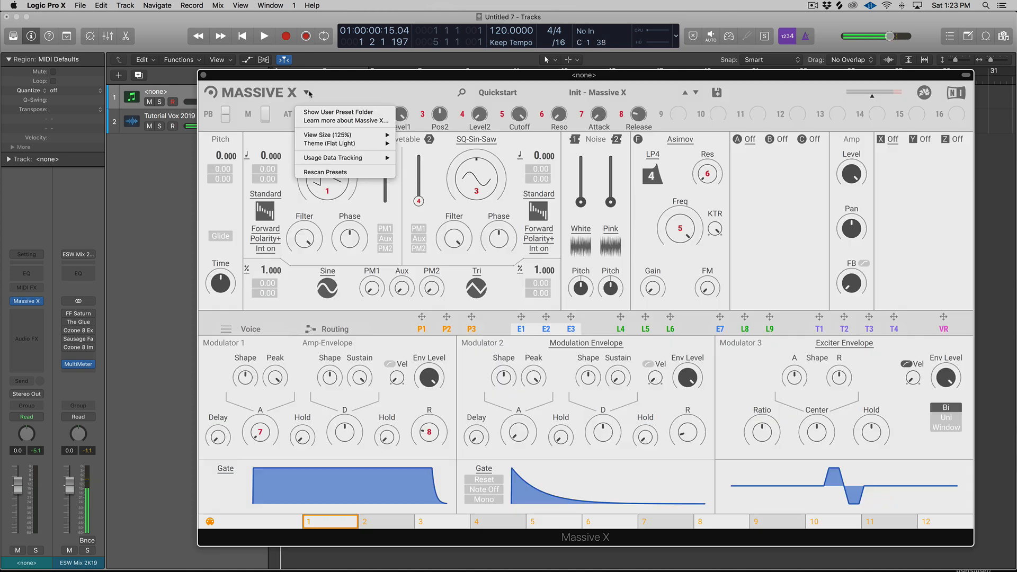
left_click(328, 134)
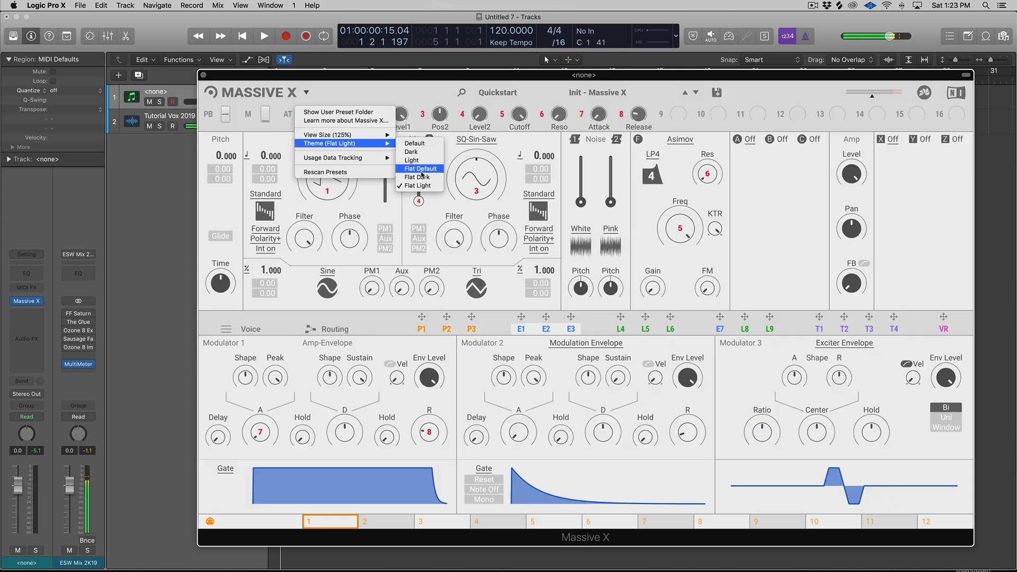
left_click(421, 178)
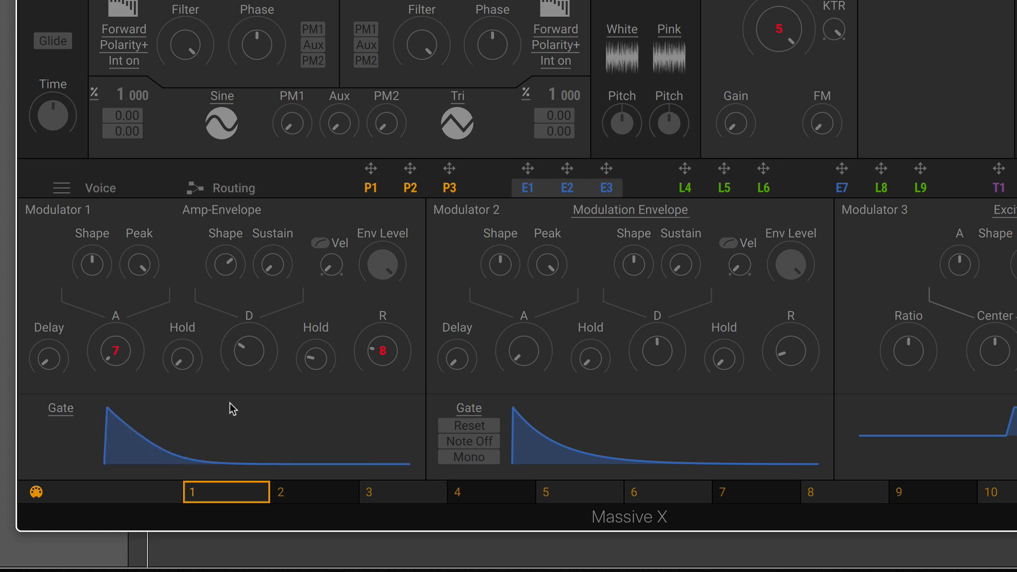
mouse_move(112, 419)
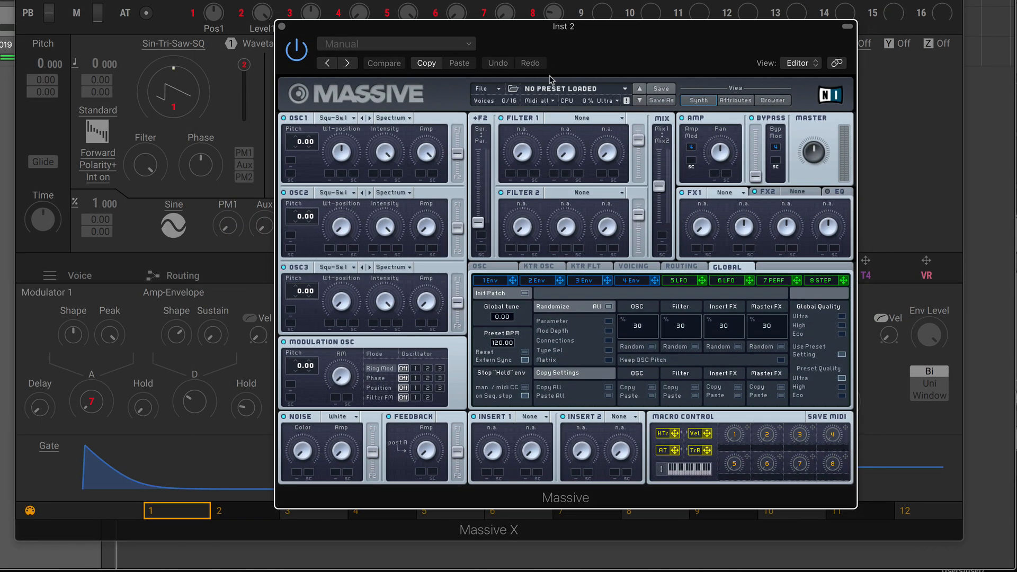
- Move the Massive window left to view its envelope, then close it leaving Massive X
left_click_drag(563, 27, 528, 14)
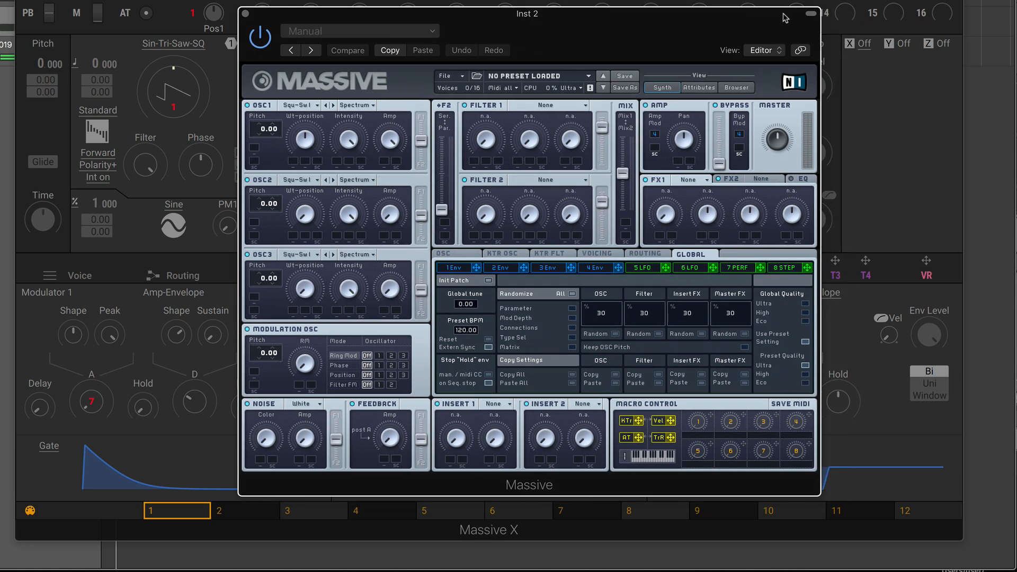
mouse_move(786, 18)
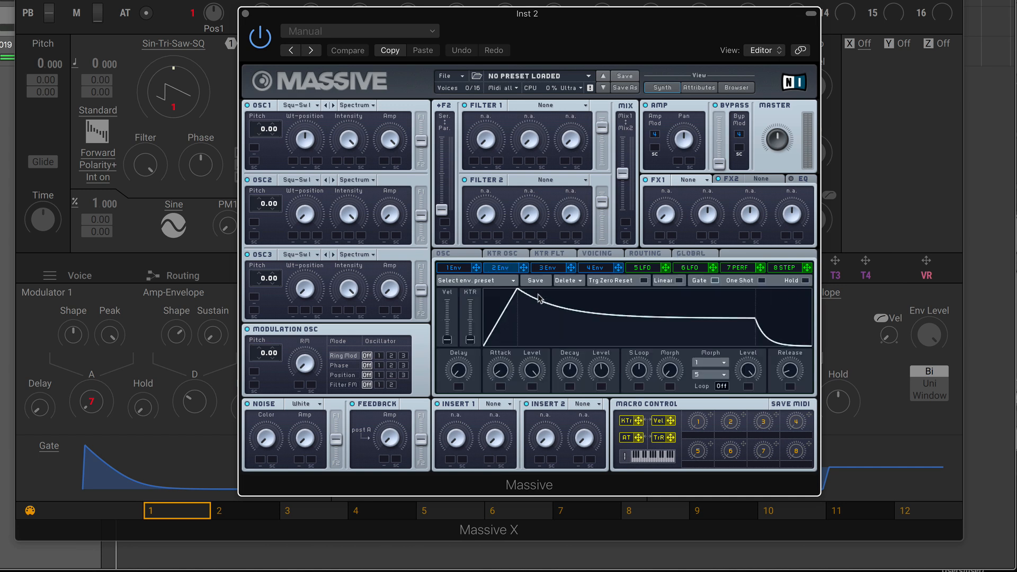
left_click(348, 51)
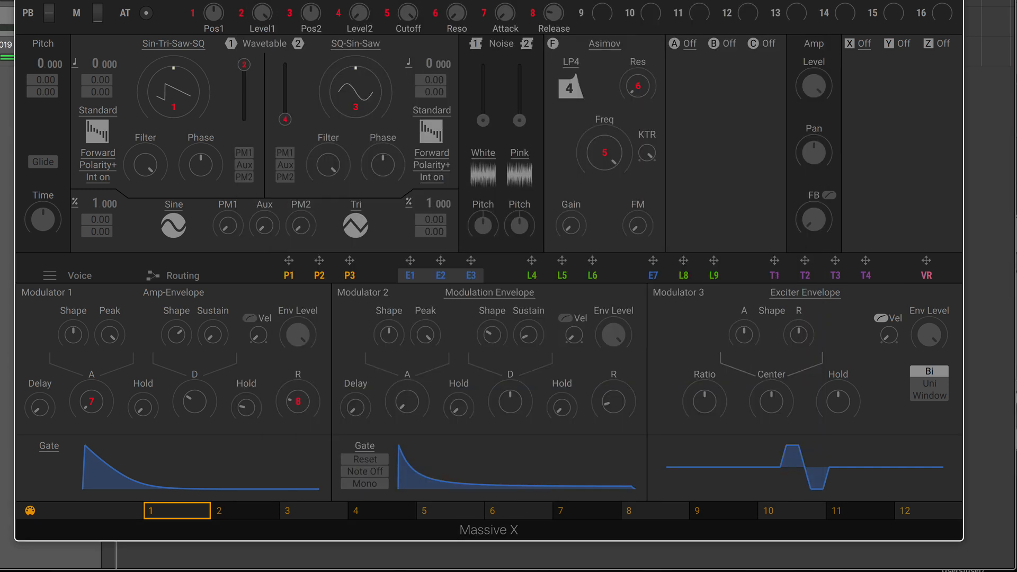
mouse_move(139, 289)
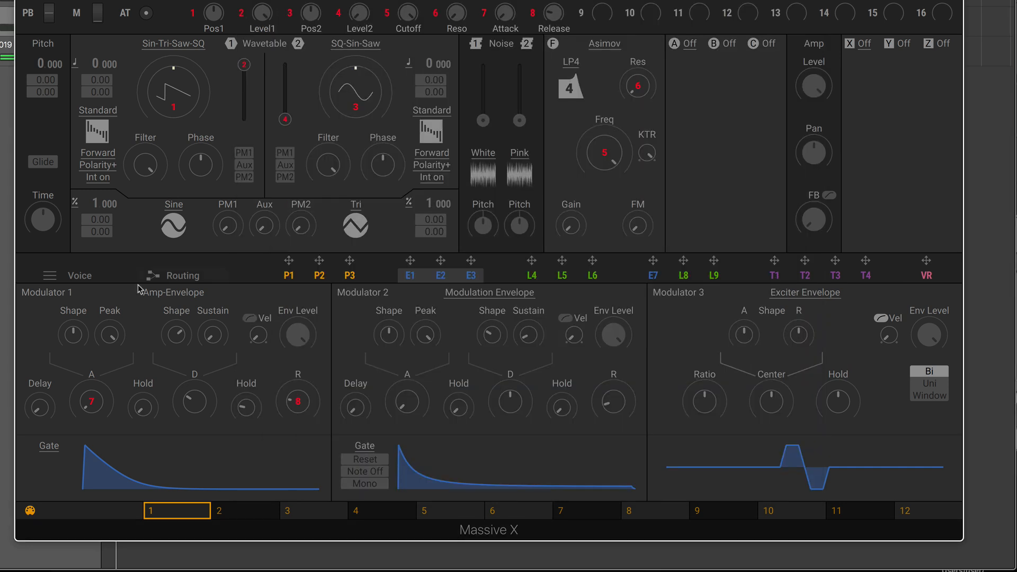
mouse_move(245, 450)
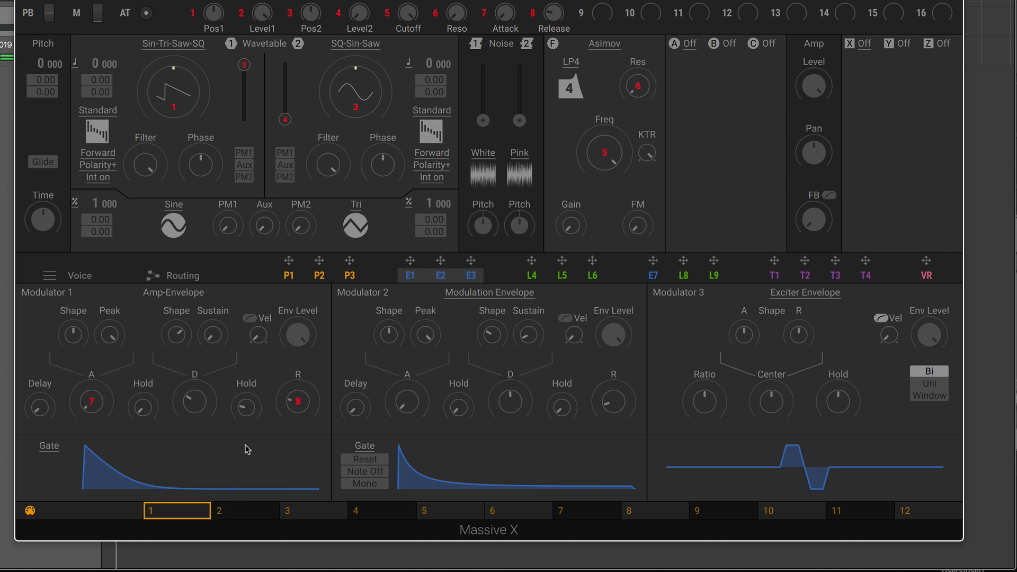
mouse_move(751, 456)
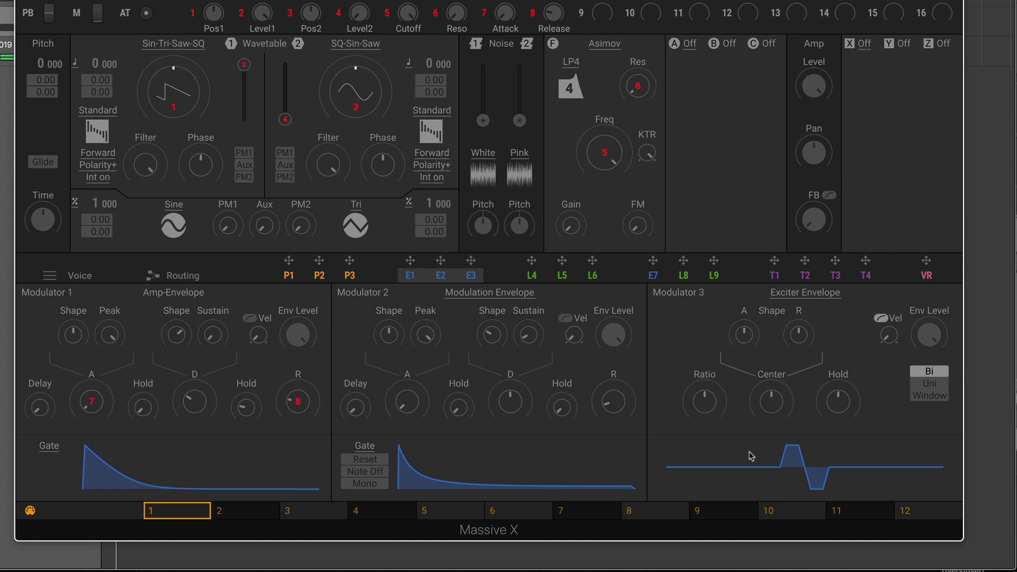
mouse_move(472, 498)
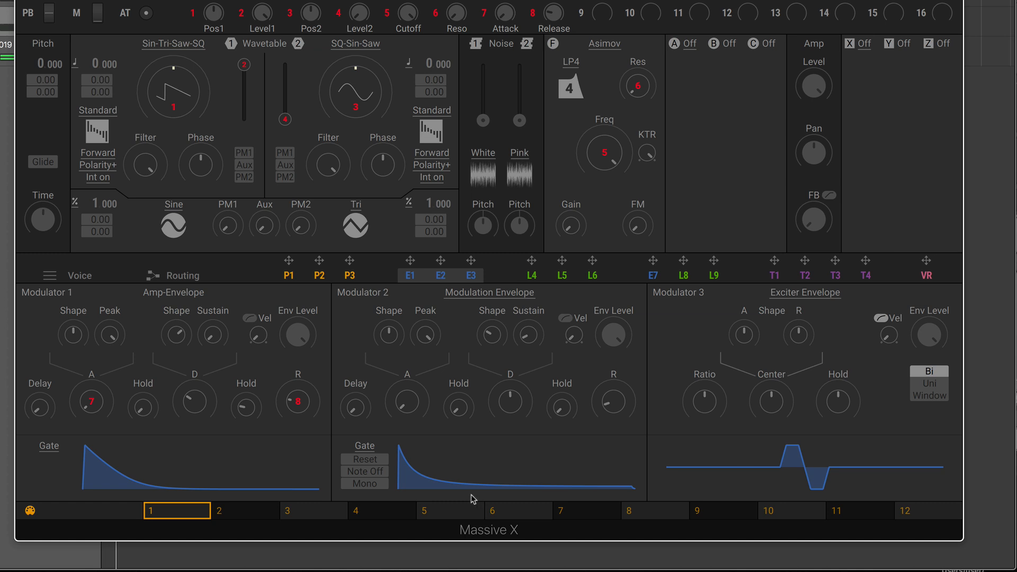
mouse_move(193, 497)
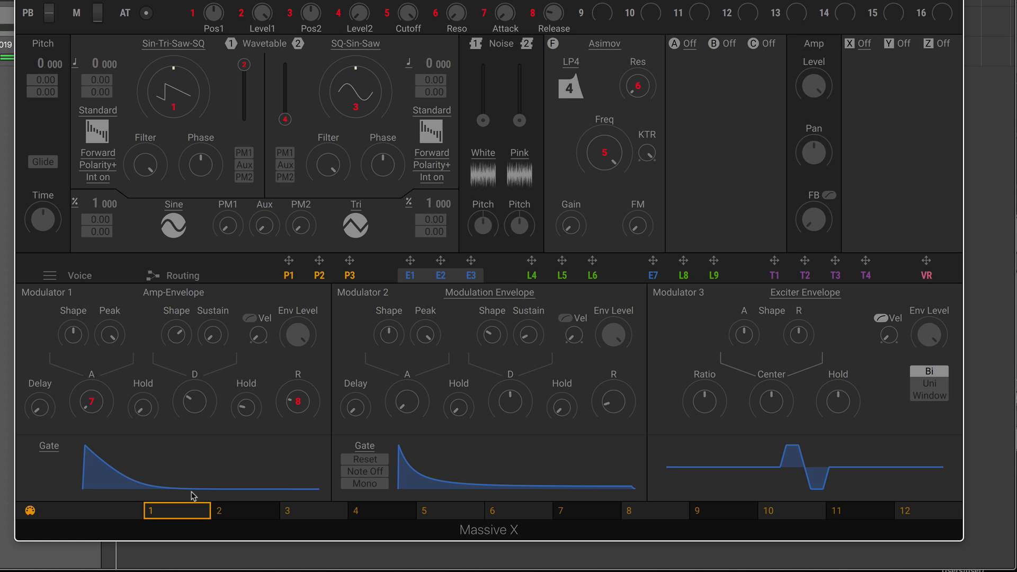
mouse_move(189, 496)
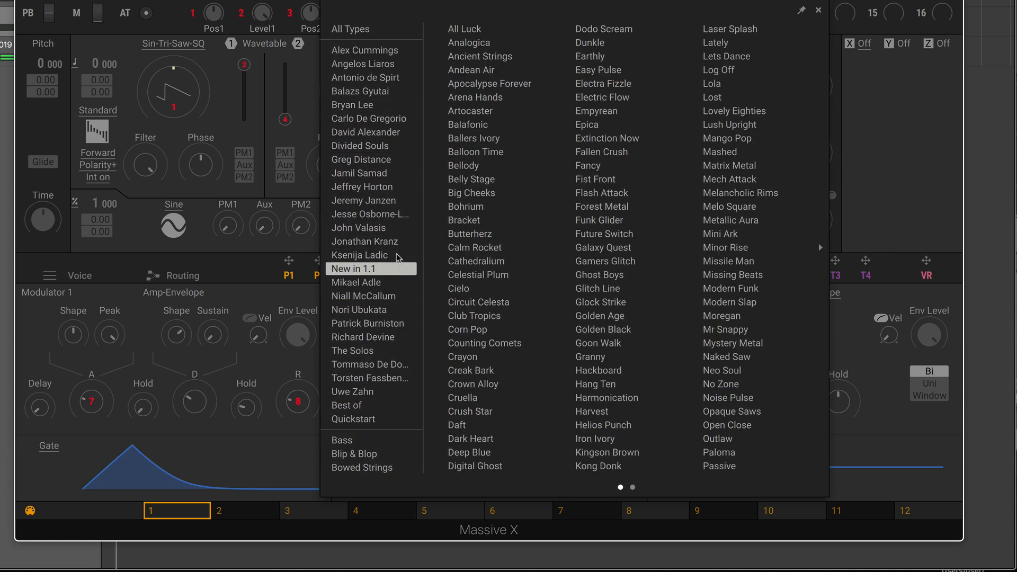
mouse_move(520, 110)
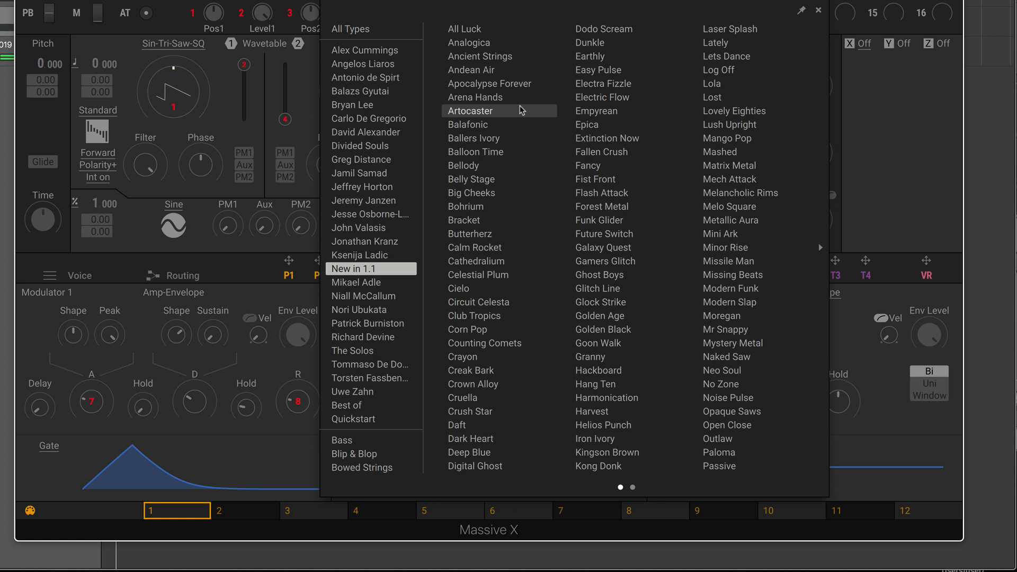
mouse_move(543, 136)
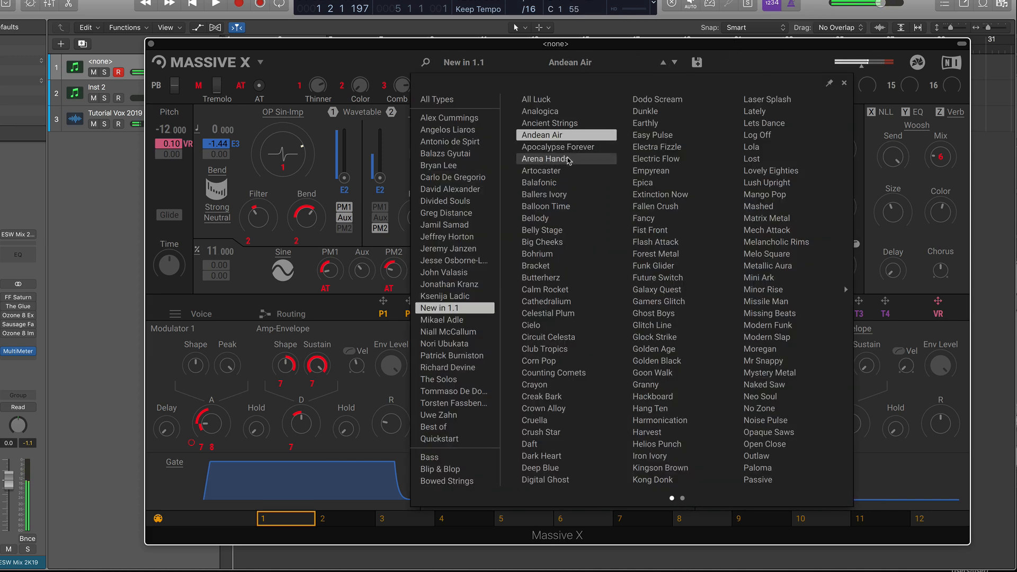
- Load the Arena Hands preset from the New in 1.1 category
left_click(543, 171)
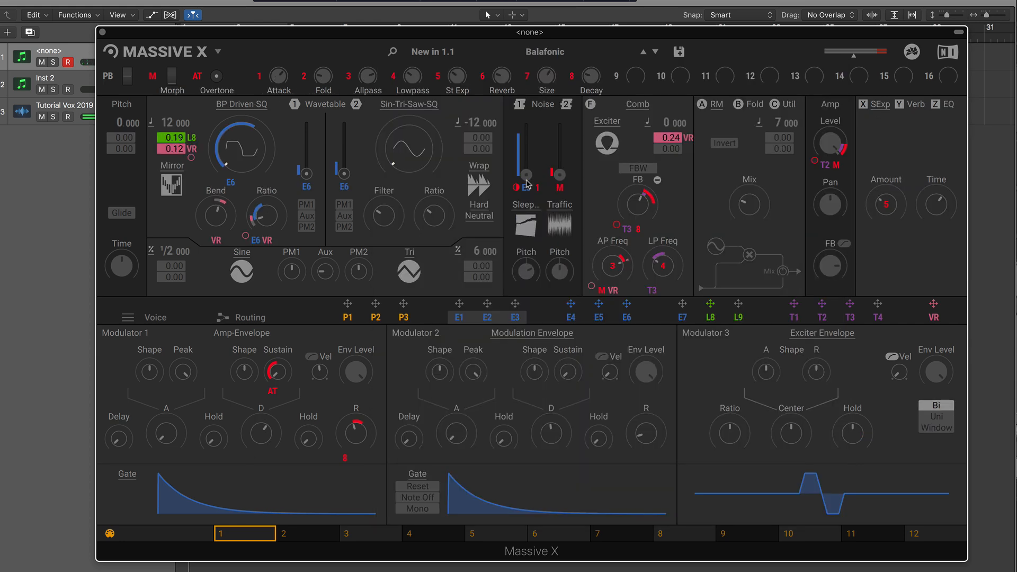
- Reopen the preset browser and load the Ballers Ivory preset
left_click(68, 117)
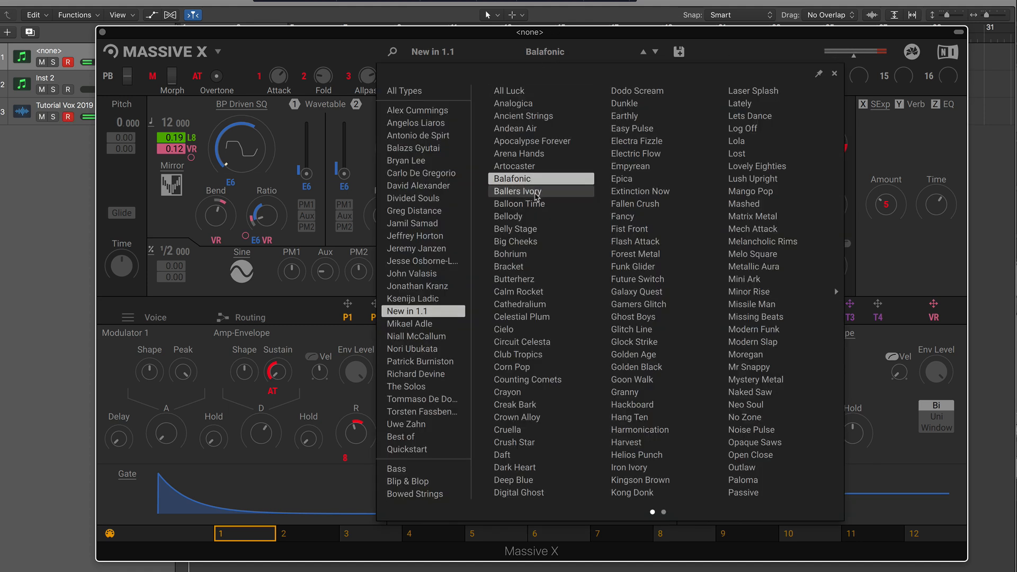
double_click(517, 191)
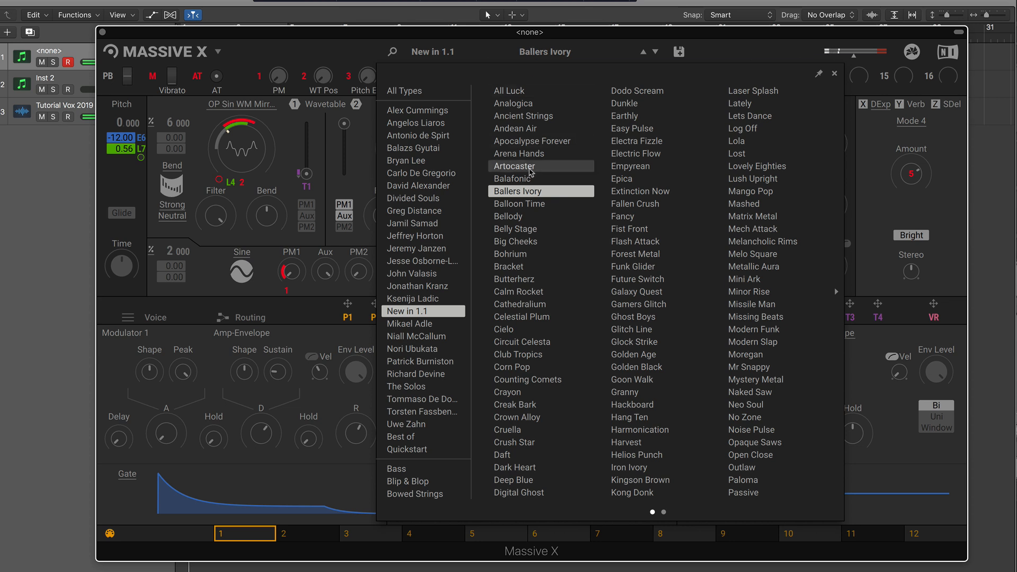
mouse_move(657, 279)
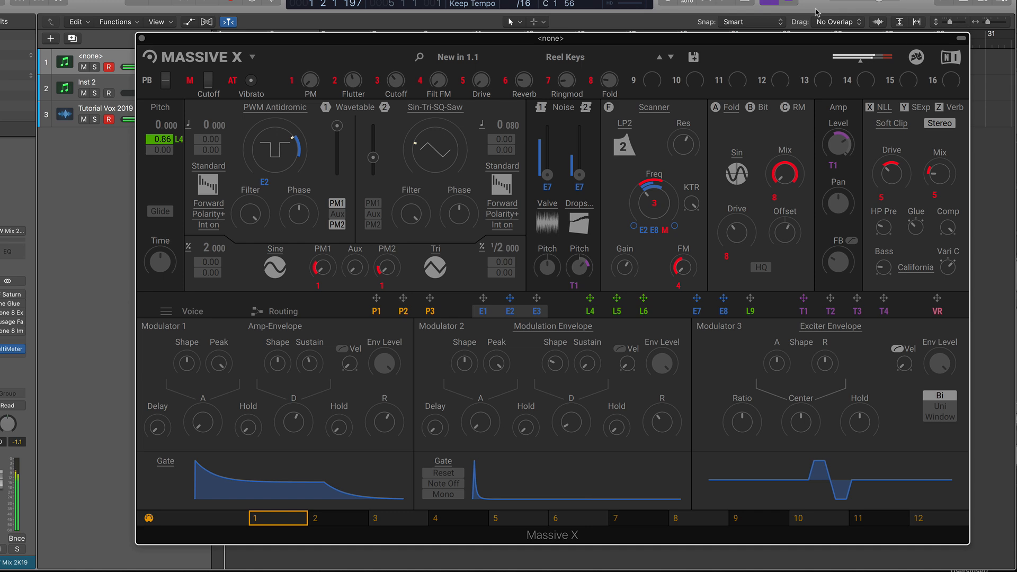
- Reopen the preset browser and load the Woozle preset from page 2
left_click(565, 57)
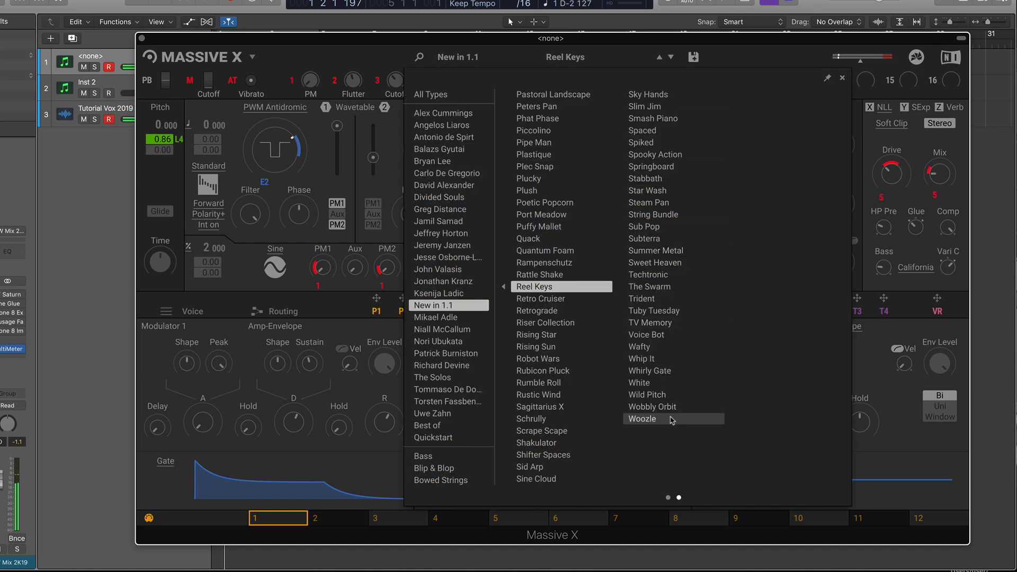
left_click(642, 419)
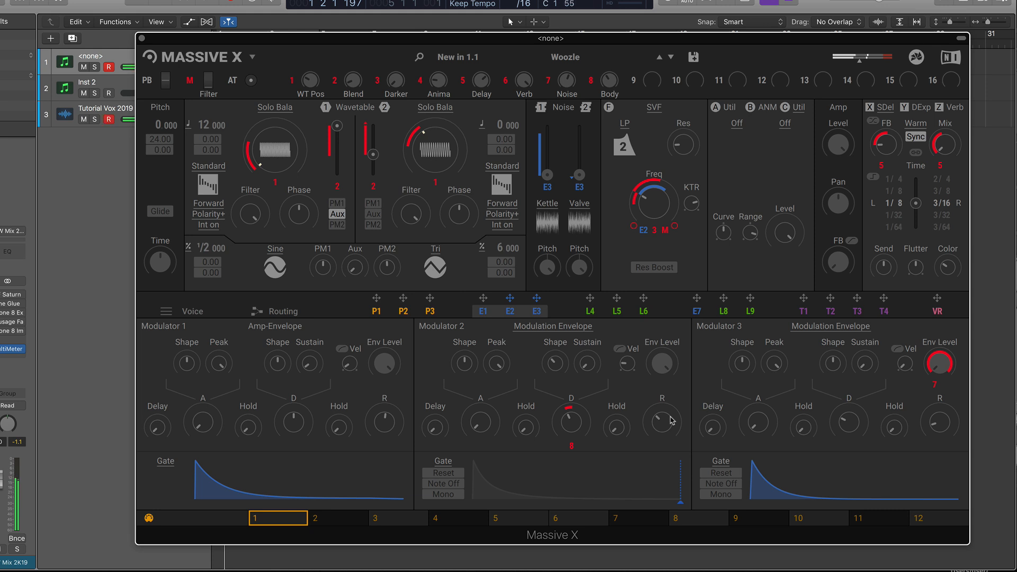